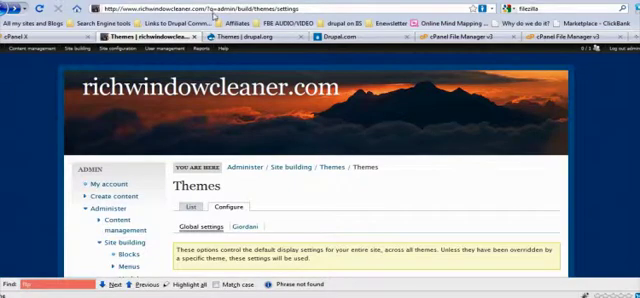
mouse_move(112, 100)
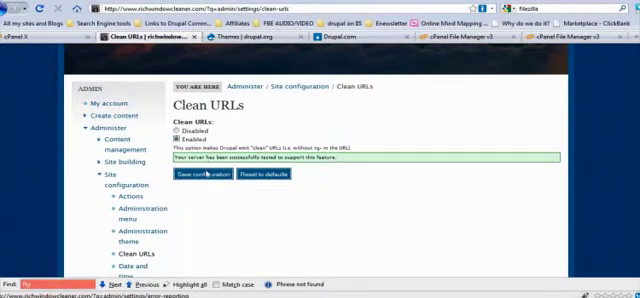
- Enable Clean URLs for the site and save the configuration
left_click(204, 174)
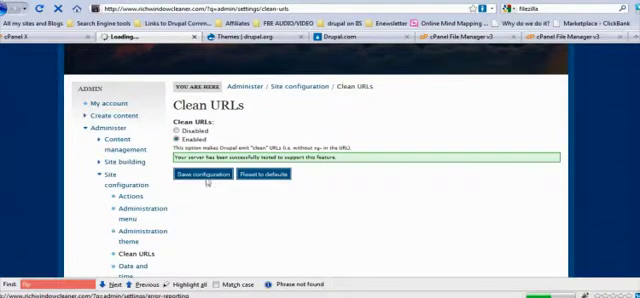
left_click(198, 176)
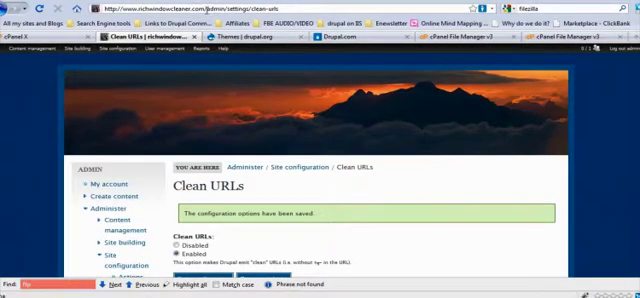